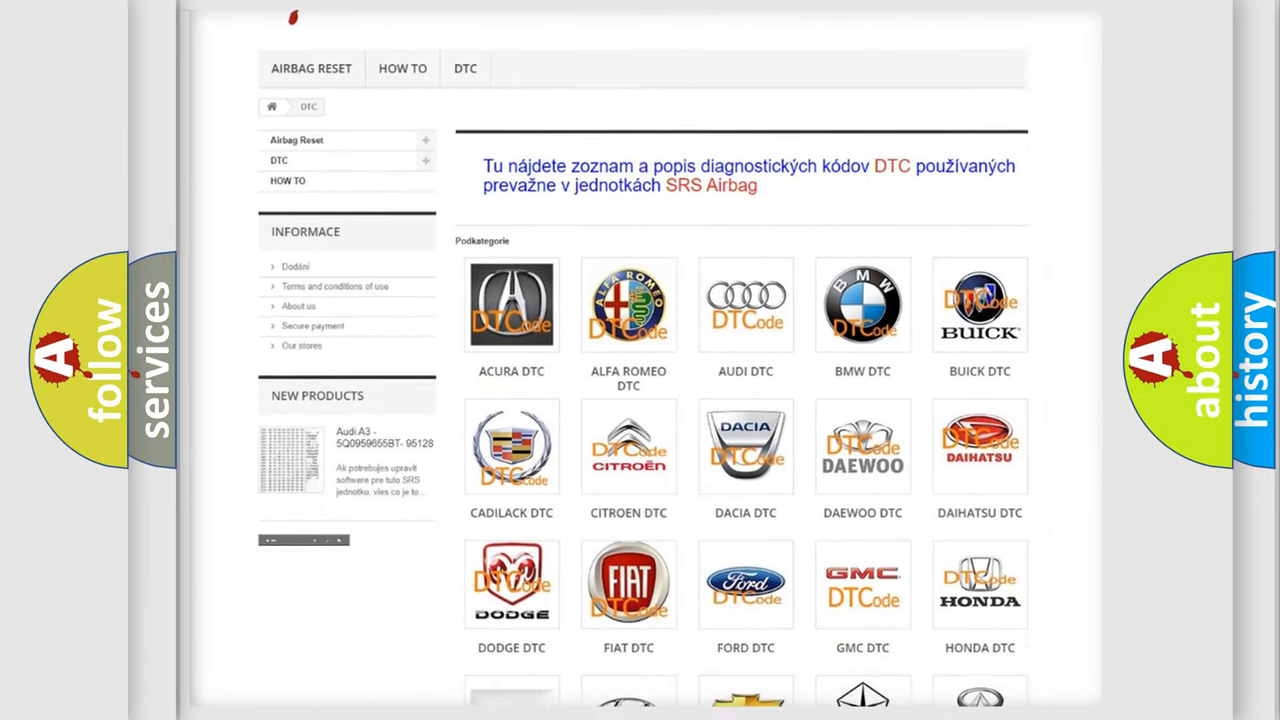
scroll("down", 3)
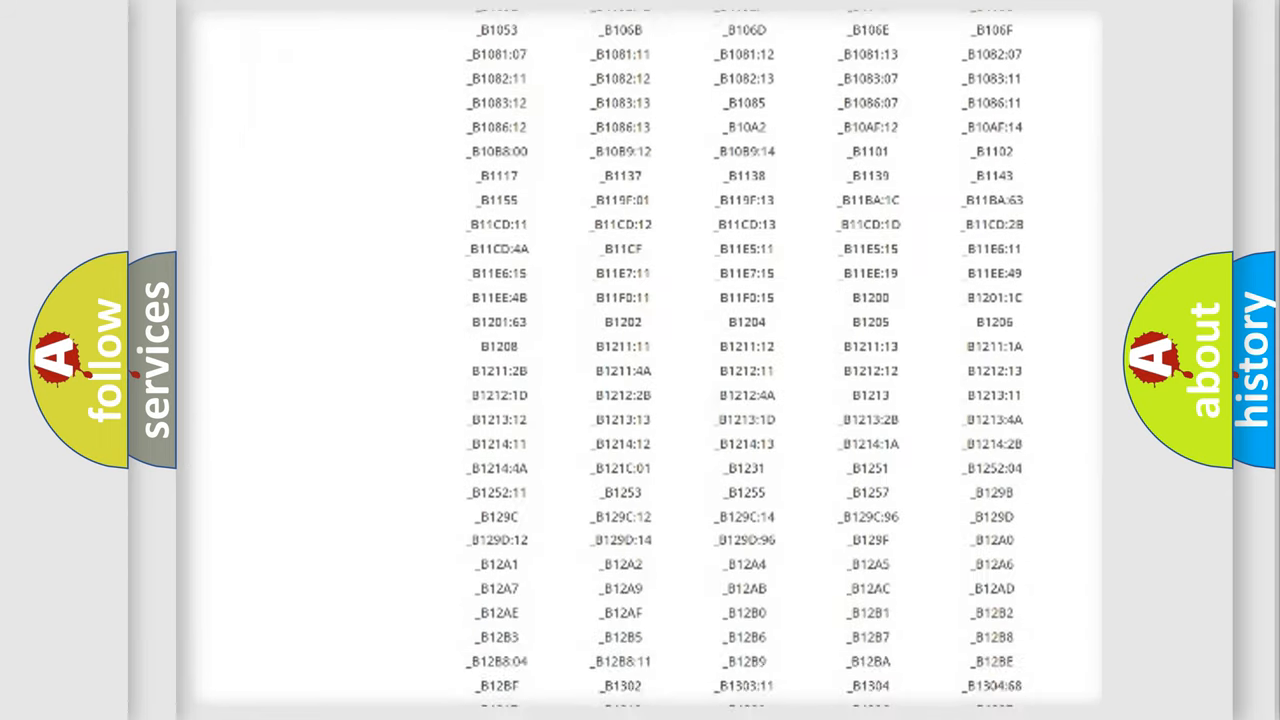
scroll("down", 3)
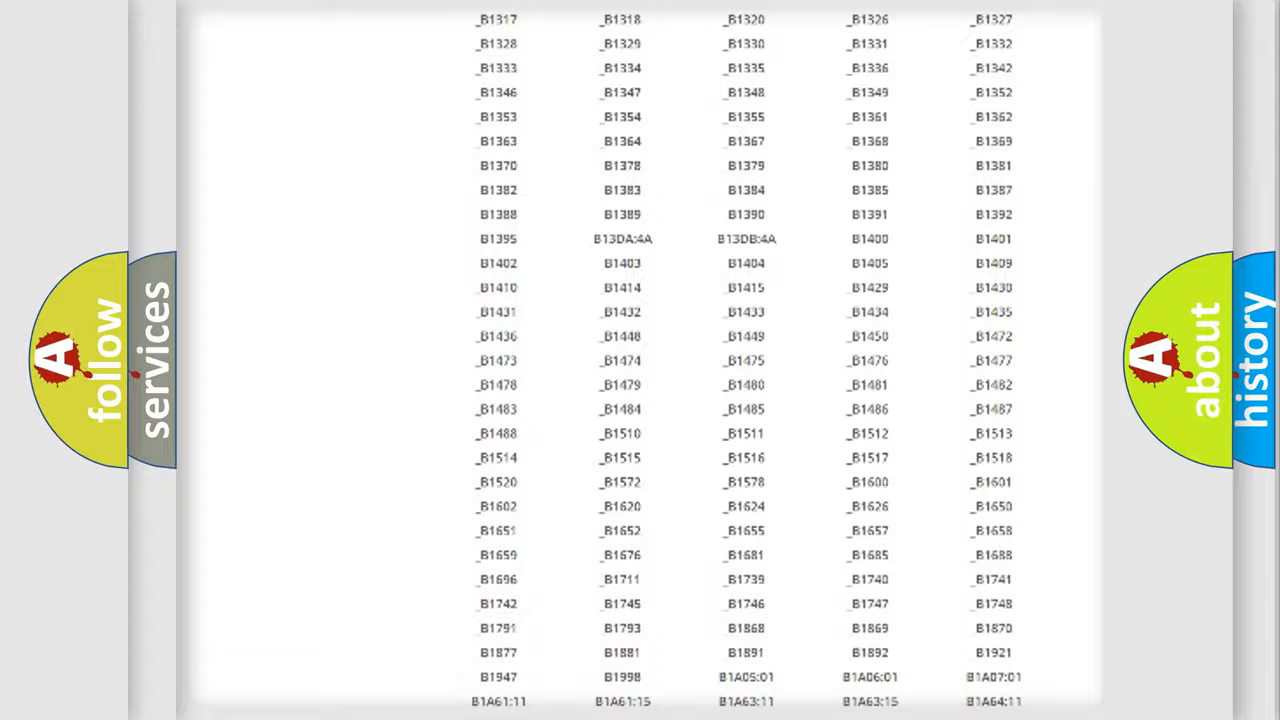